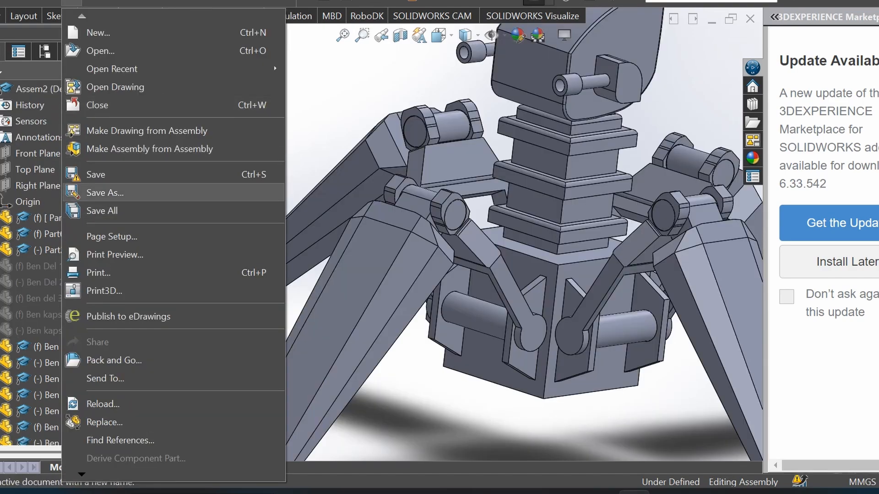
# - Export the mech assembly as STL with all components saved in a single file
pyautogui.click(105, 192)
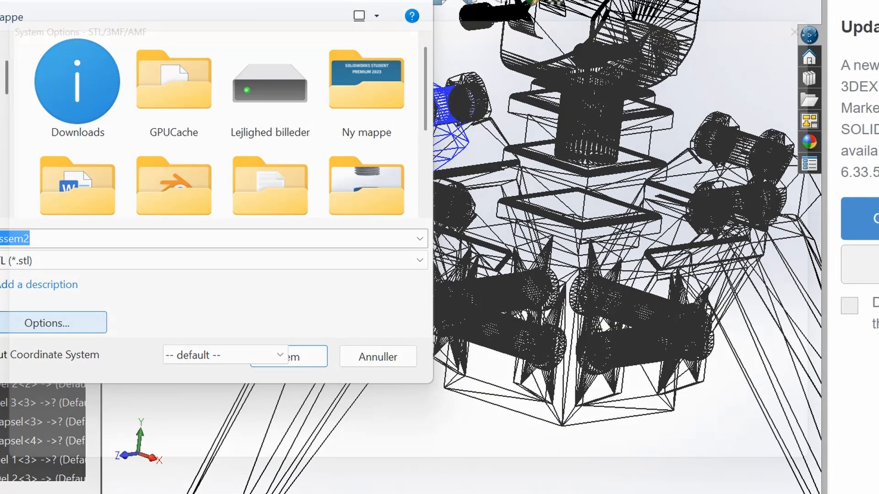
pyautogui.click(49, 324)
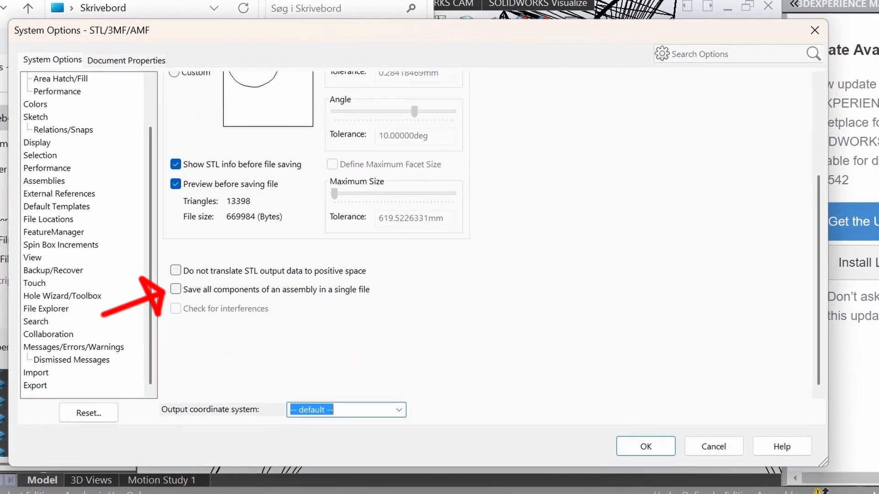
pyautogui.click(175, 290)
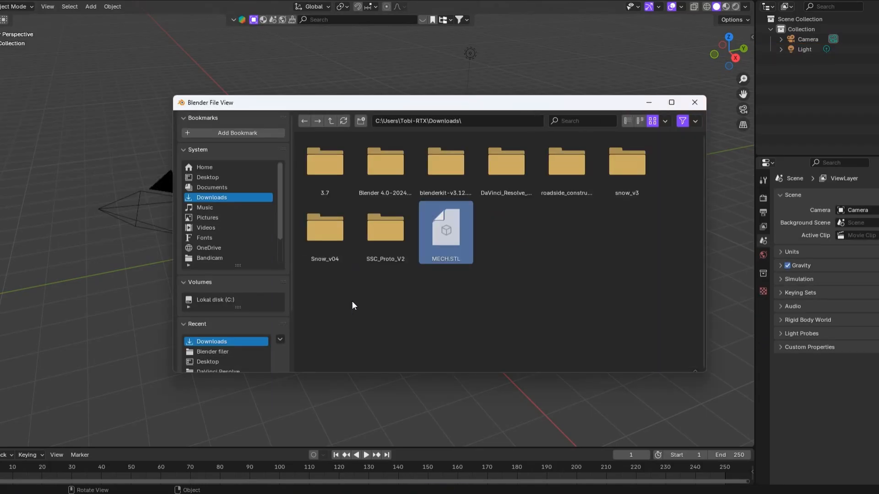
# - Import MECH.STL from the Downloads folder into the Blender scene
pyautogui.doubleClick(445, 232)
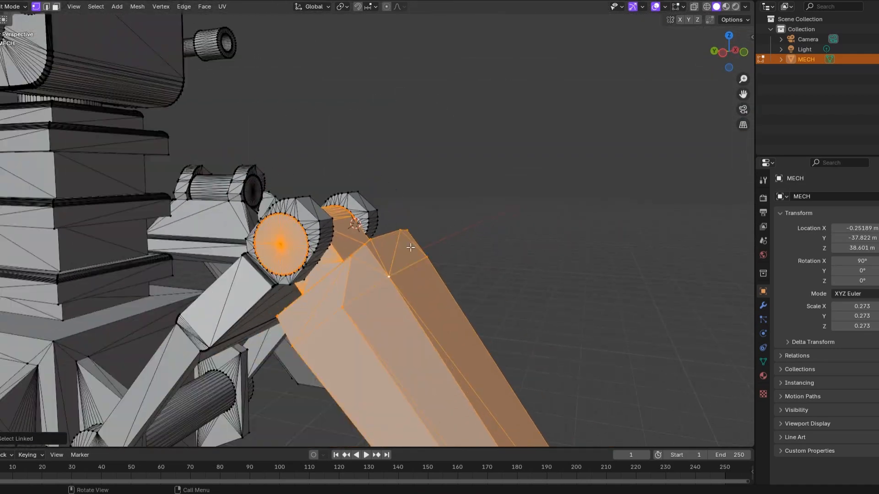
# - Separate the selected leg piece from the mech mesh into its own object
pyautogui.press('p')
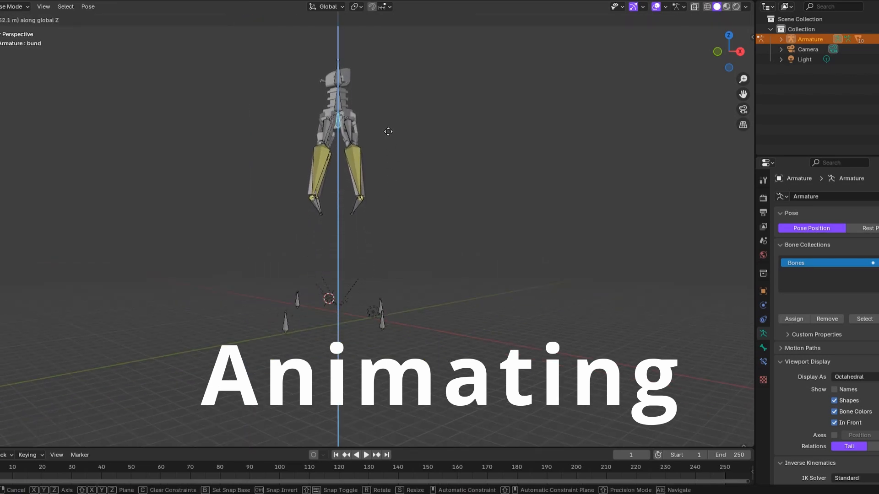
pyautogui.moveTo(418, 11)
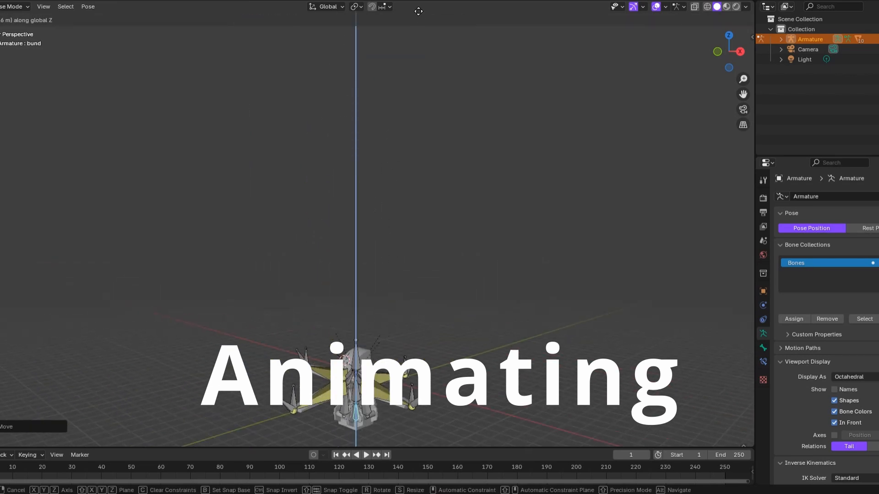